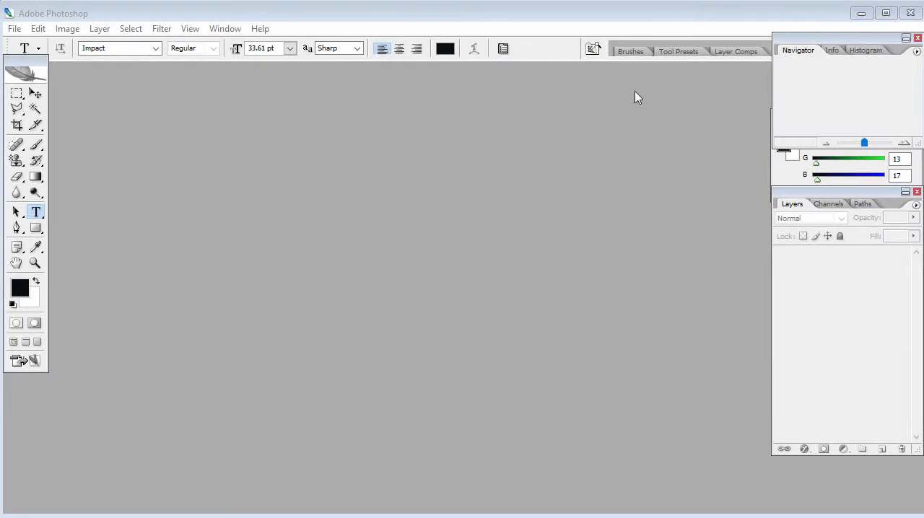
mouse_move(442, 97)
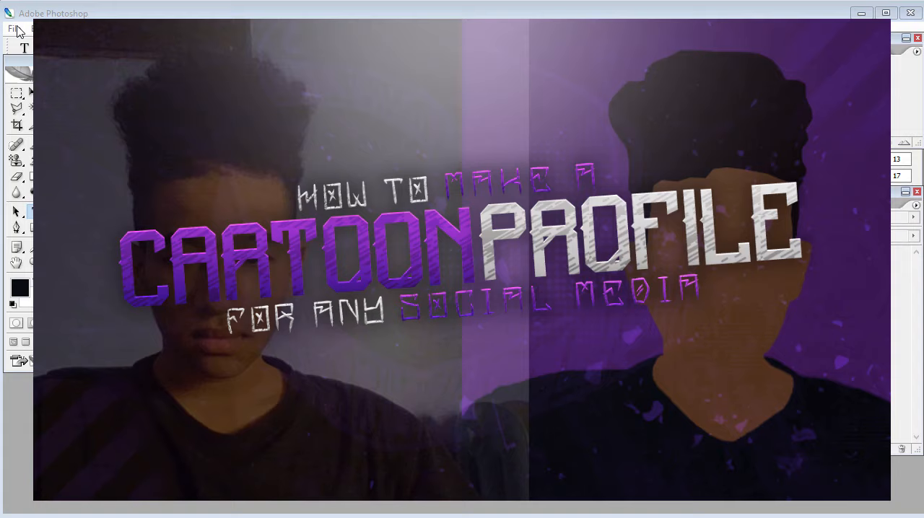
Create a new 500 by 500 pixel document to hold the selfie photo.
left_click(13, 29)
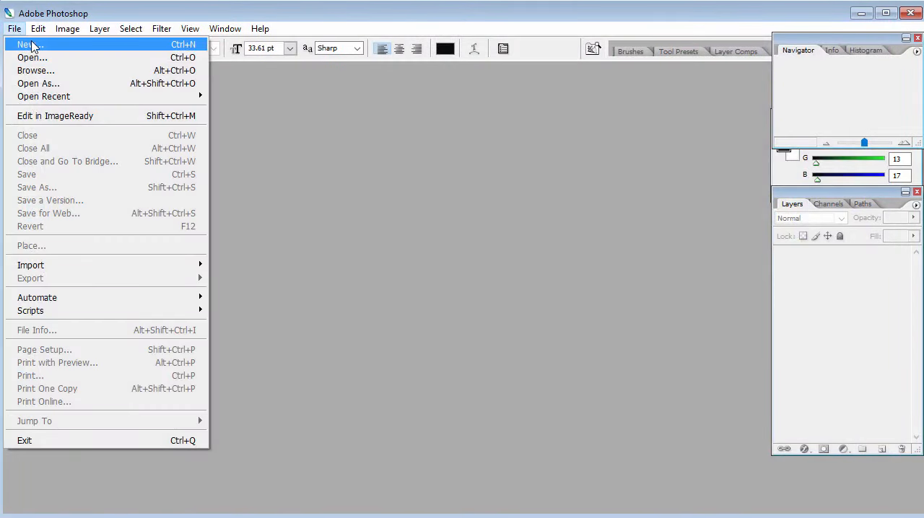
left_click(27, 44)
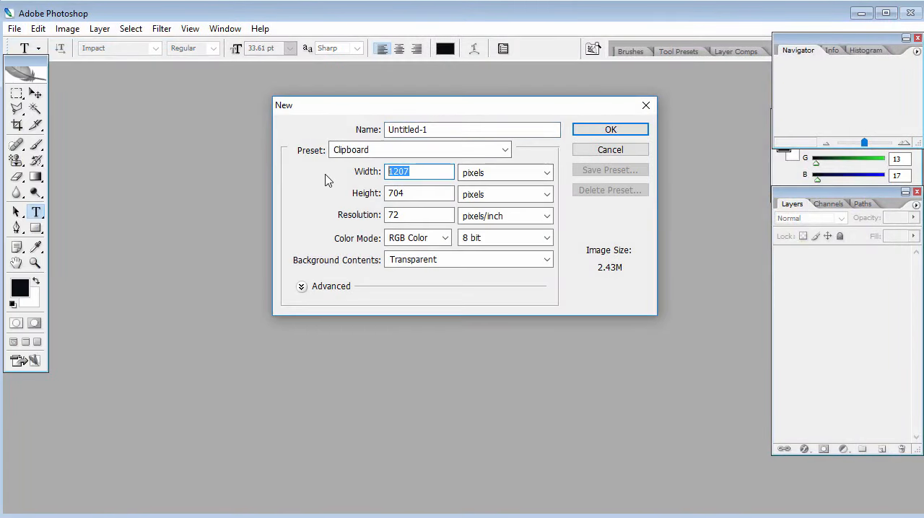
type("500")
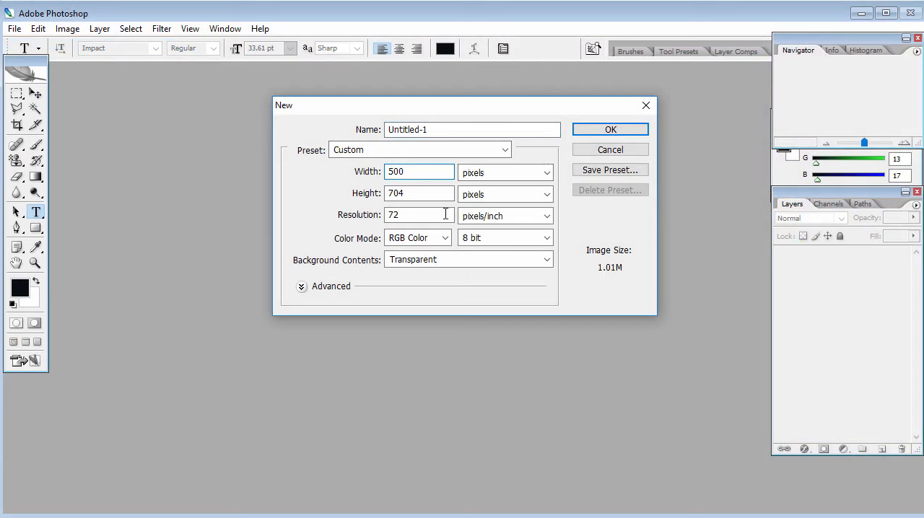
type("50")
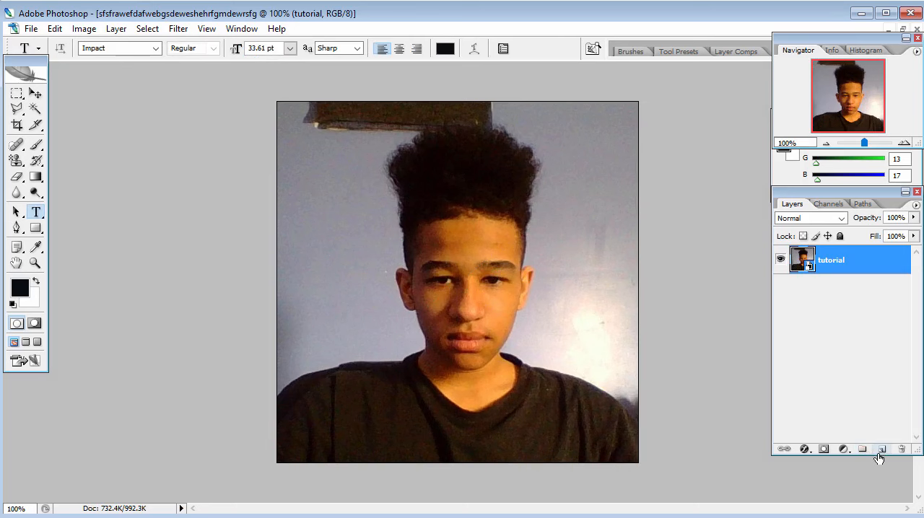
mouse_move(864, 451)
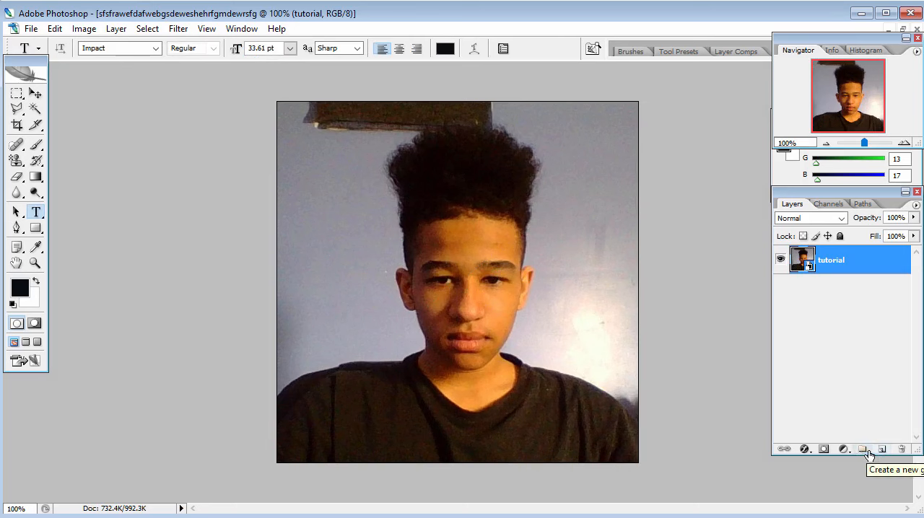
Add a new empty layer above the tutorial photo for tracing.
left_click(864, 449)
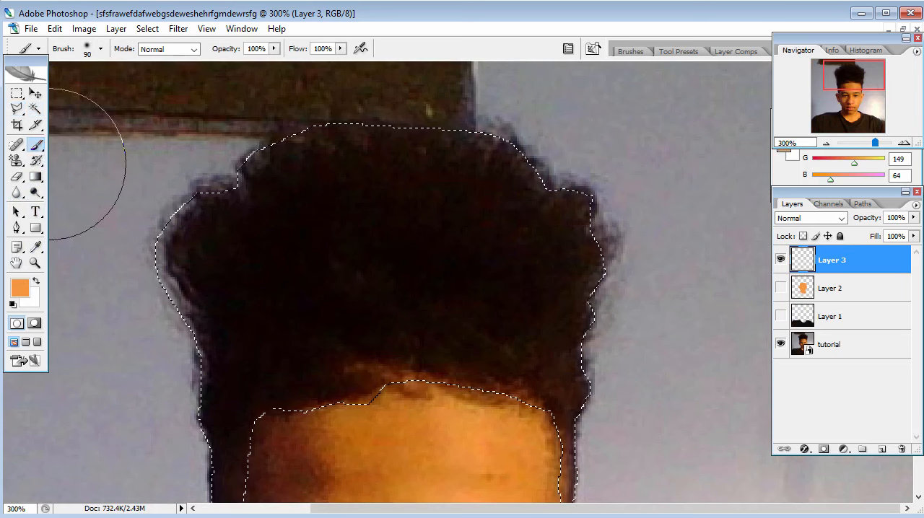
Sample the near-black brown from the photo's hair and paint the hair selection solid.
left_click(17, 287)
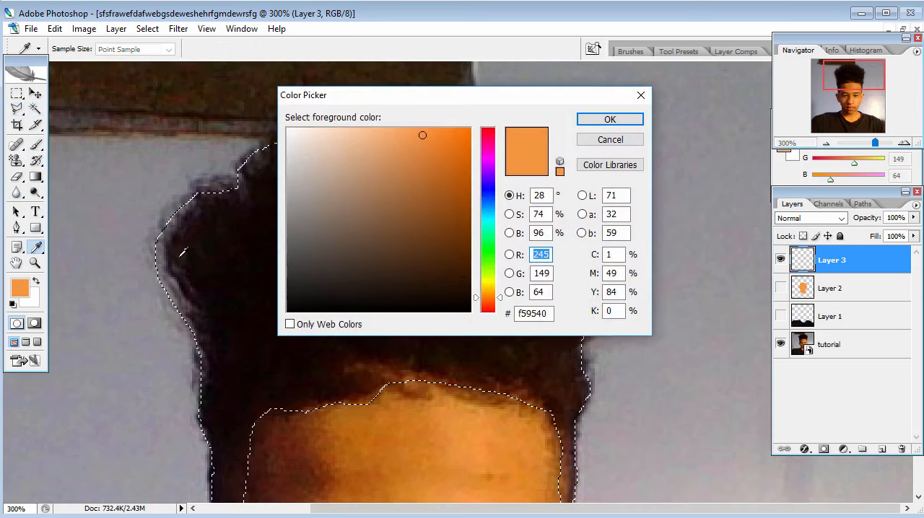
left_click(610, 118)
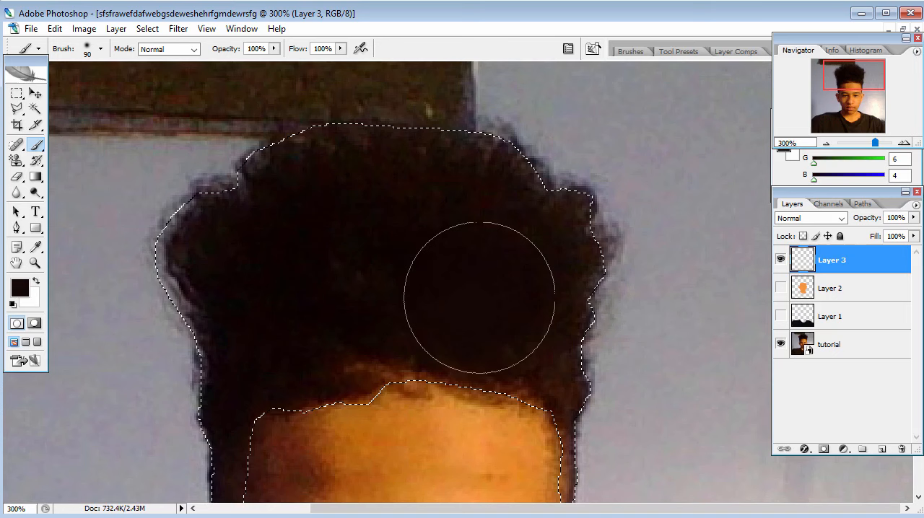
left_click_drag(479, 298, 479, 127)
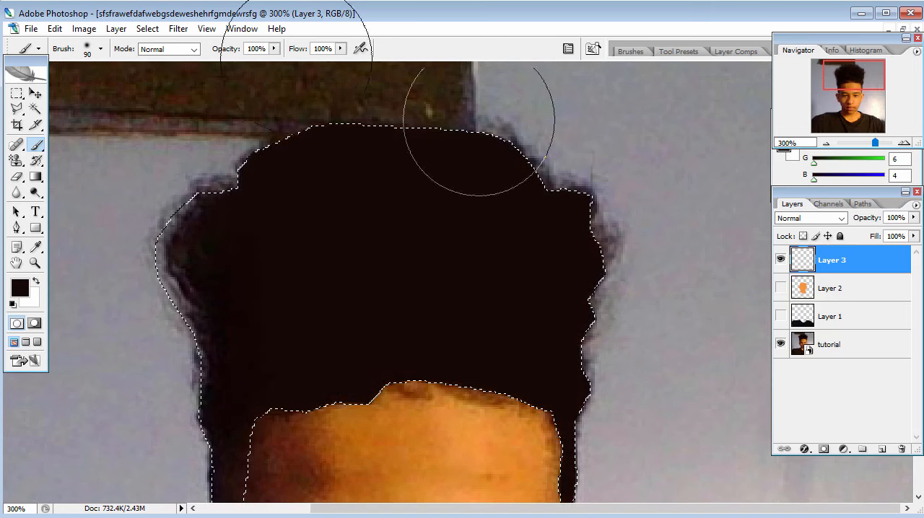